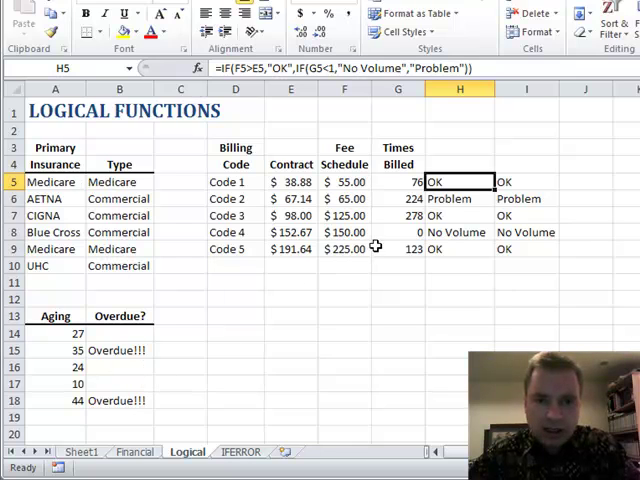
# Step: Review H5's nested IF against the contract amounts, fee schedule F5:F9 and billing counts G5:G9
pyautogui.click(344, 264)
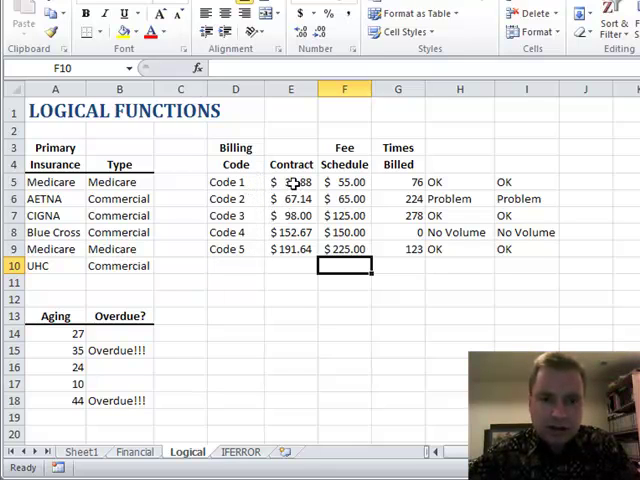
pyautogui.click(290, 180)
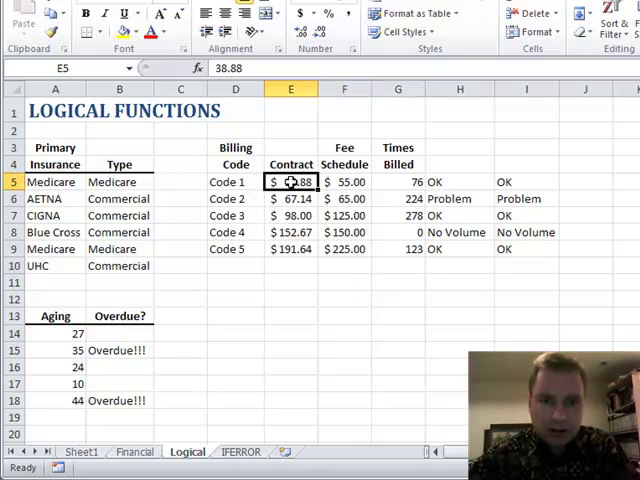
pyautogui.moveTo(290, 180); pyautogui.dragTo(290, 250)
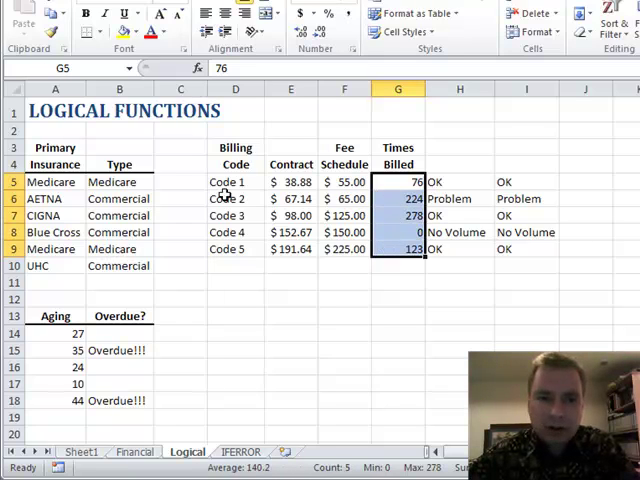
pyautogui.click(236, 216)
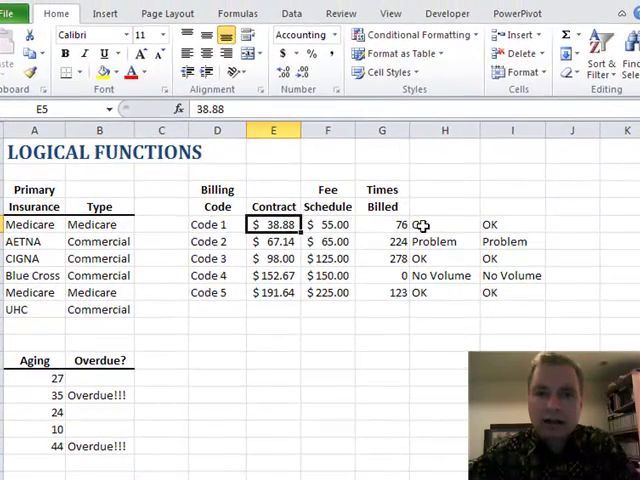
pyautogui.click(444, 224)
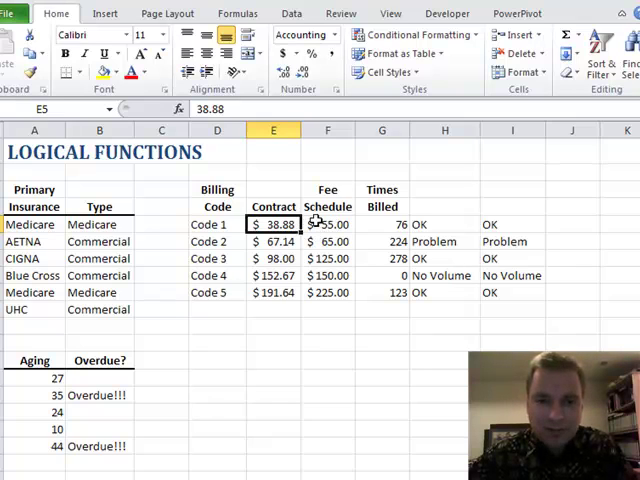
pyautogui.moveTo(328, 224); pyautogui.dragTo(328, 292)
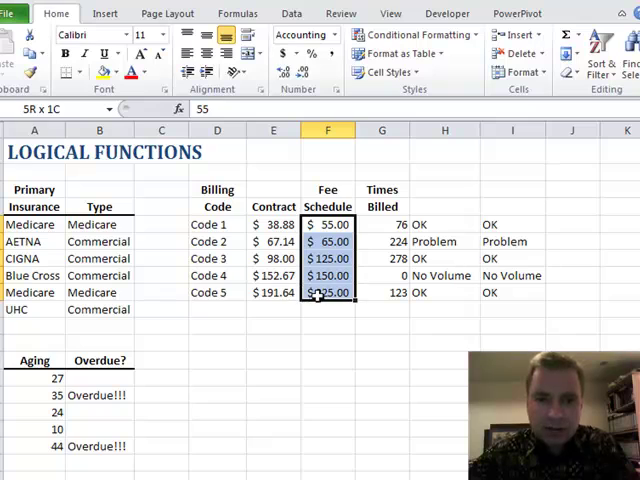
pyautogui.click(328, 224)
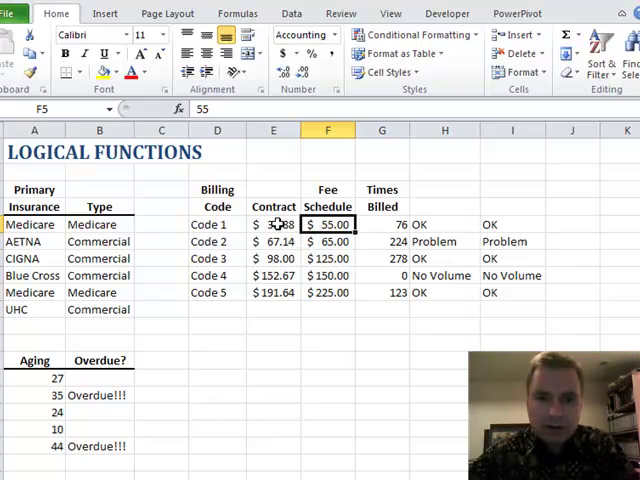
# Step: Examine Code 4's No Volume result in H8, then show H5's IF arguments in the Function Arguments window
pyautogui.click(444, 224)
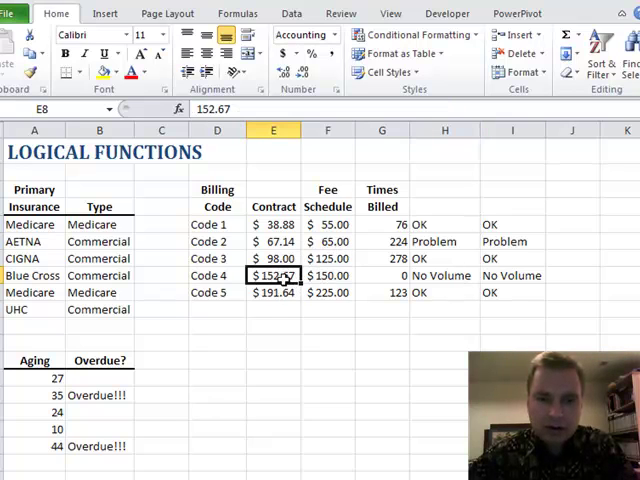
pyautogui.click(328, 276)
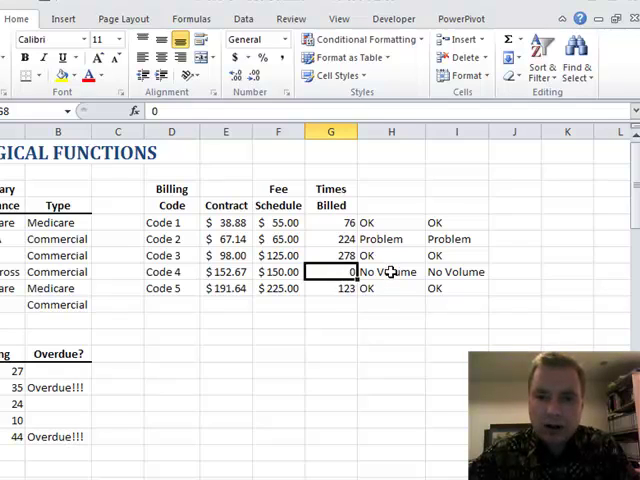
pyautogui.click(392, 272)
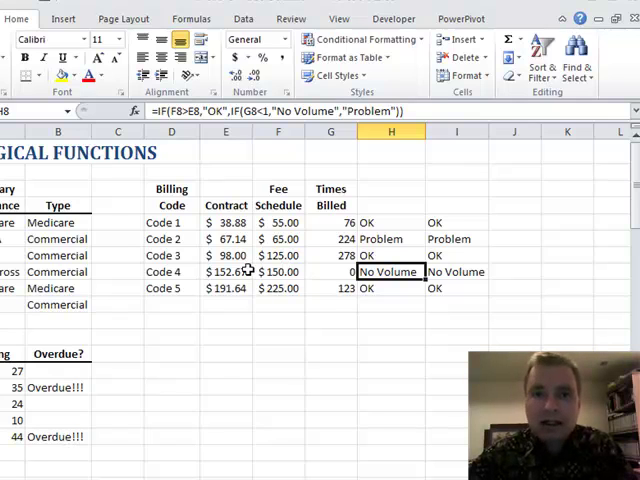
pyautogui.moveTo(402, 240)
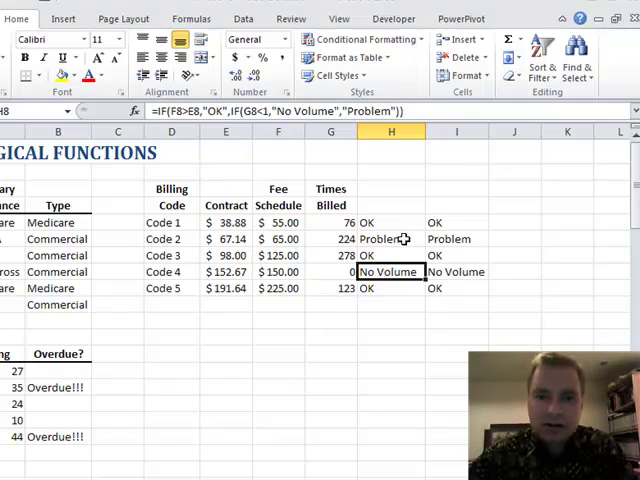
pyautogui.click(224, 240)
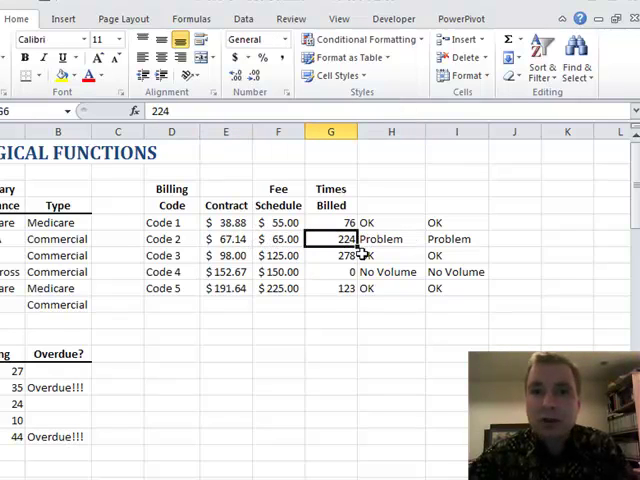
pyautogui.moveTo(372, 252)
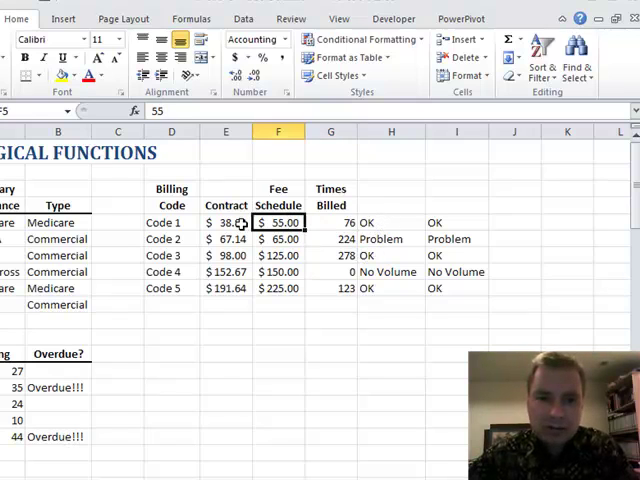
pyautogui.click(224, 222)
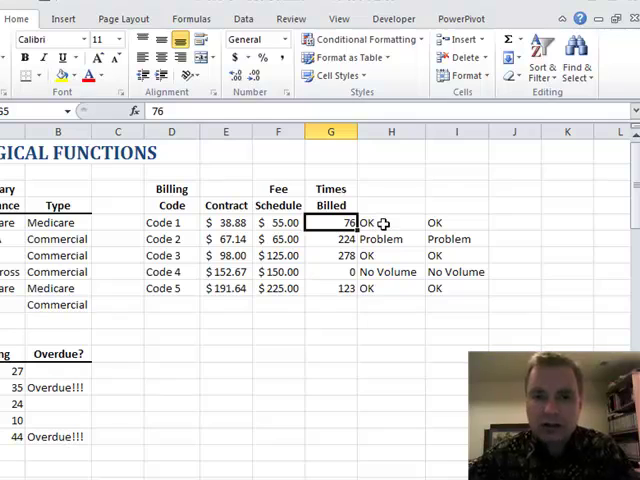
pyautogui.click(380, 222)
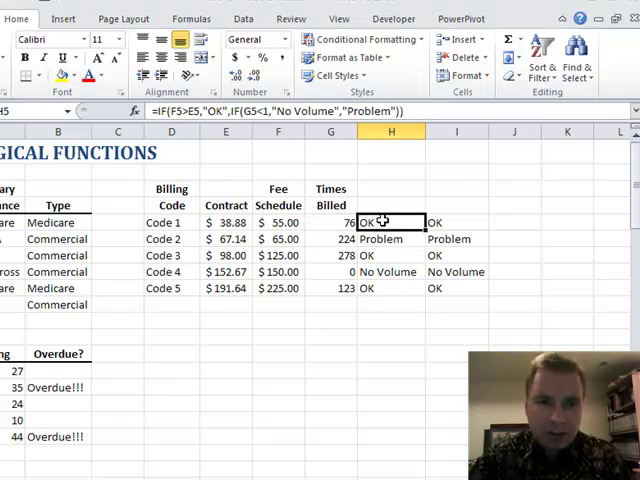
pyautogui.moveTo(284, 146)
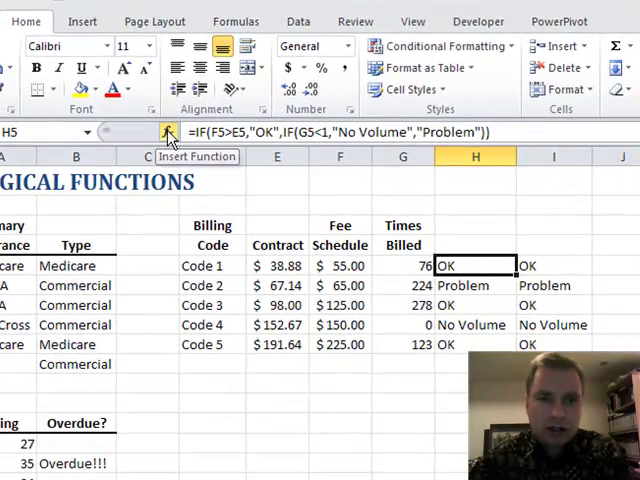
pyautogui.click(168, 132)
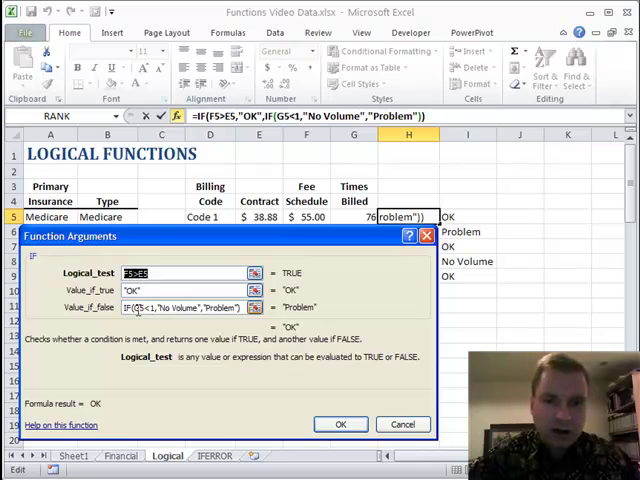
pyautogui.moveTo(356, 216)
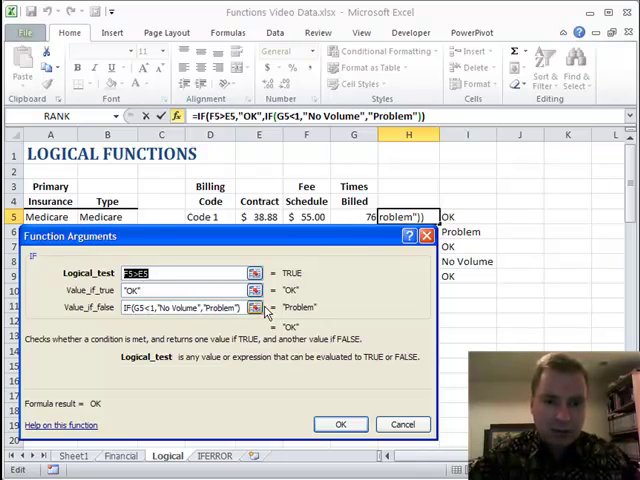
pyautogui.moveTo(318, 312)
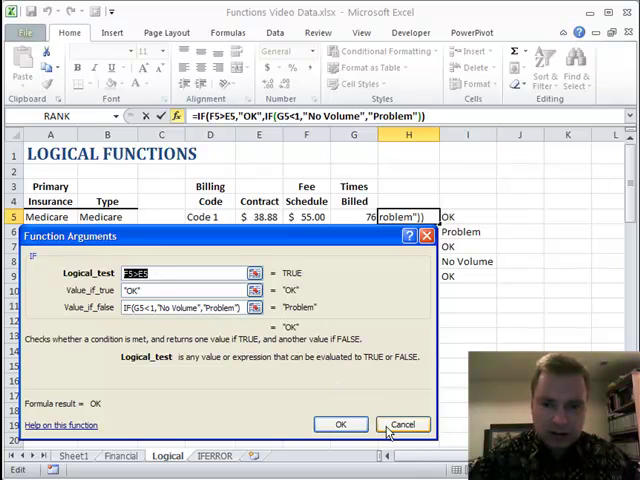
# Step: Examine the inner IF's No Volume/Problem arguments and cancel without changing the formula
pyautogui.click(340, 424)
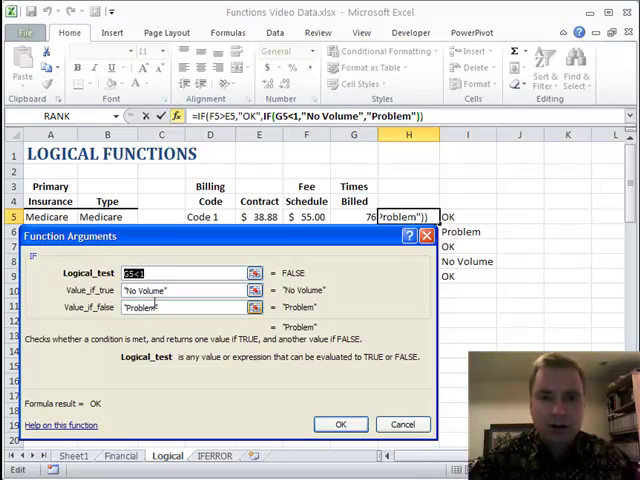
pyautogui.moveTo(156, 308)
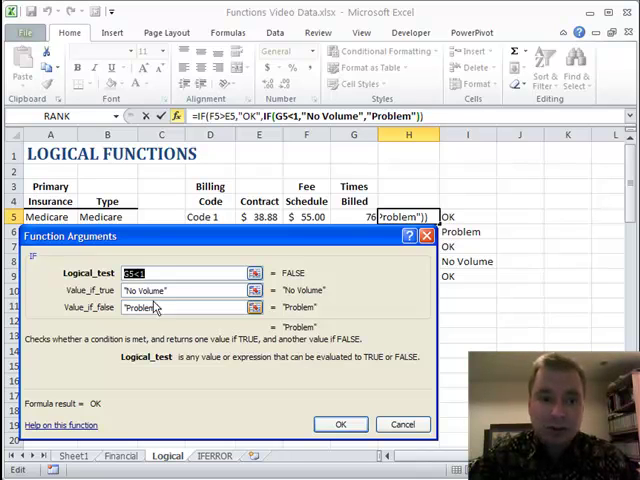
pyautogui.click(340, 424)
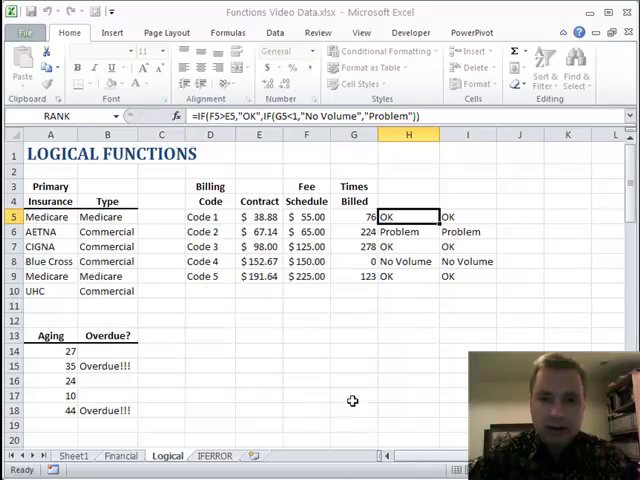
pyautogui.click(408, 216)
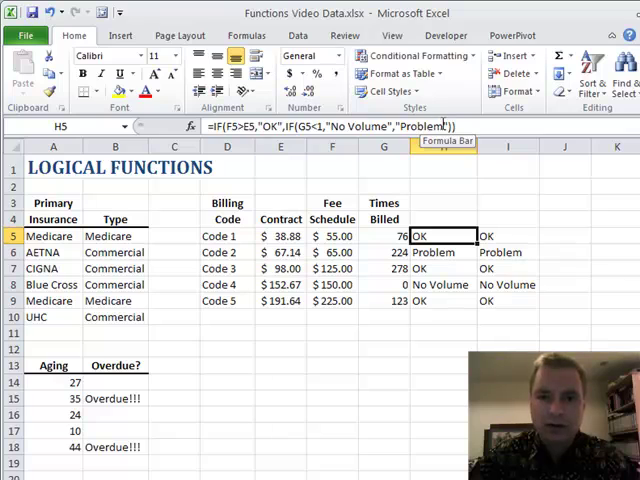
pyautogui.click(496, 236)
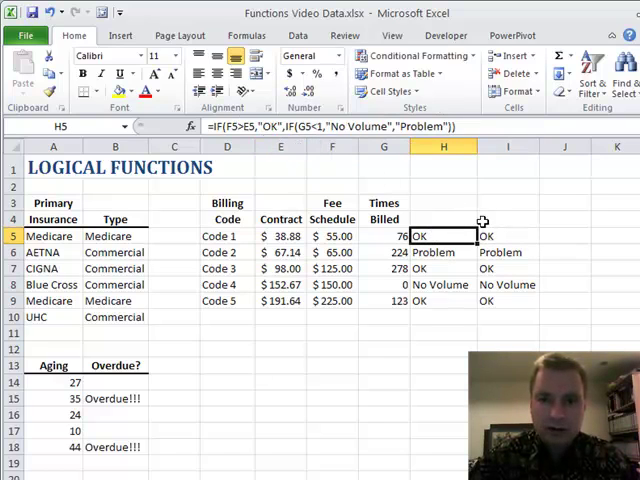
pyautogui.click(506, 236)
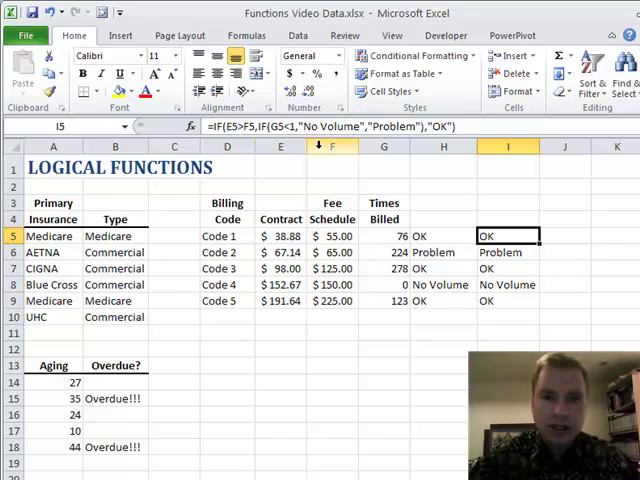
pyautogui.click(198, 126)
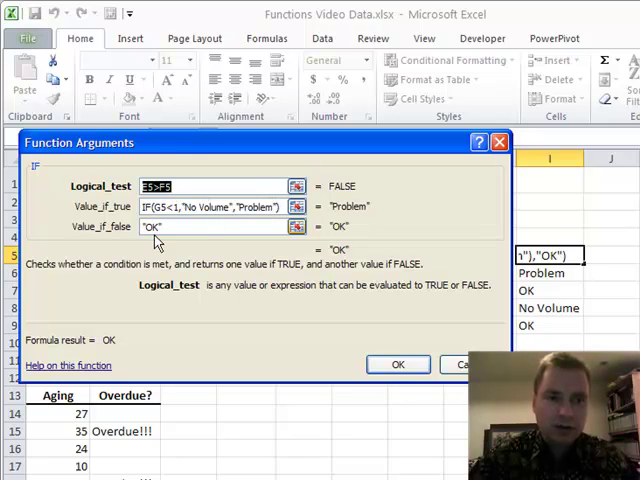
pyautogui.click(396, 364)
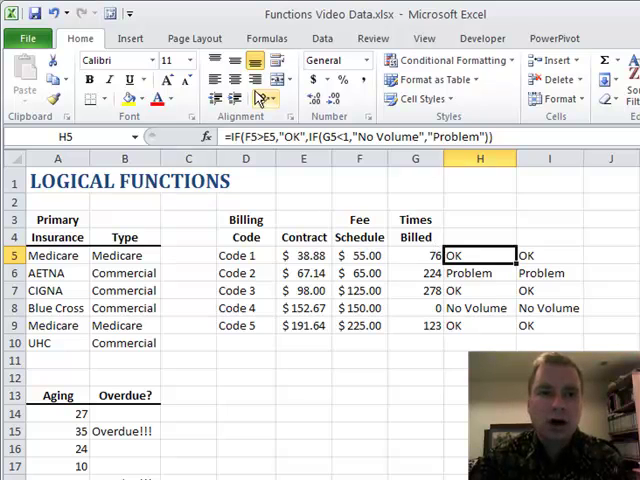
# Step: Show the Formulas ribbon with its function library above the billing sheet
pyautogui.click(262, 38)
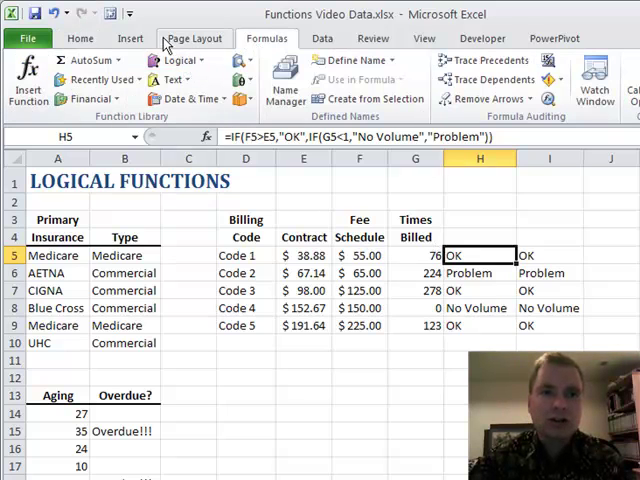
pyautogui.moveTo(200, 44)
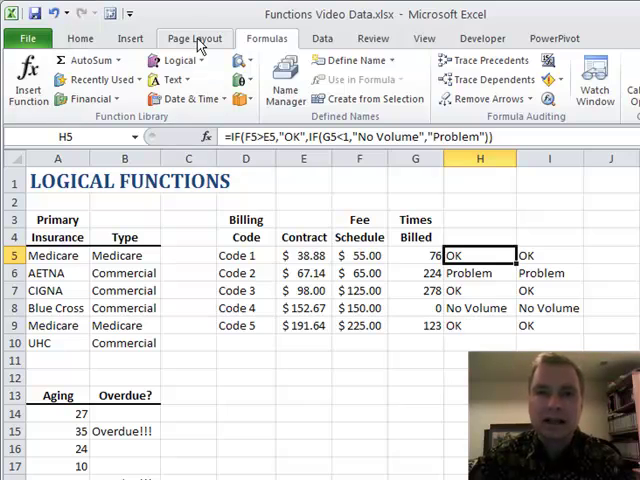